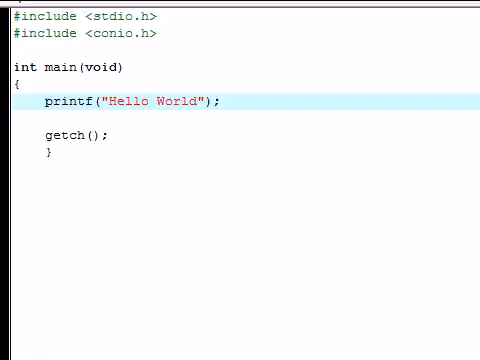
mouse_move(224, 182)
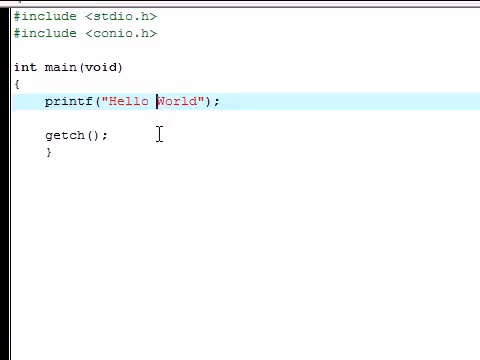
mouse_move(44, 100)
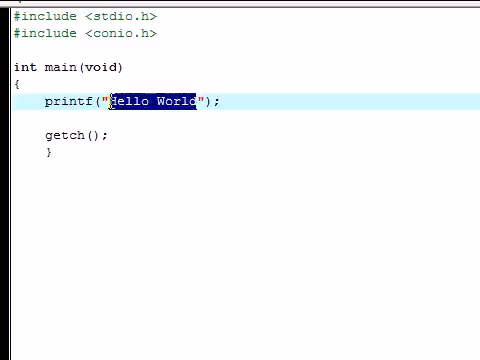
Replace the printf string so it begins with "Hello" for the new "Hello there youtube" message
type("Hello")
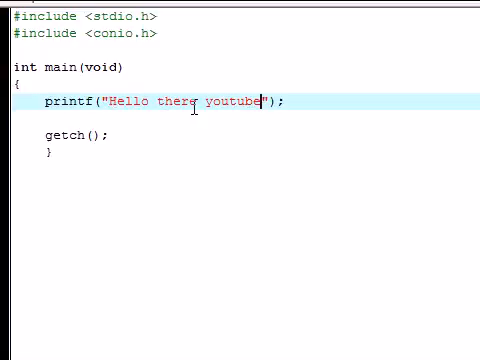
mouse_move(160, 100)
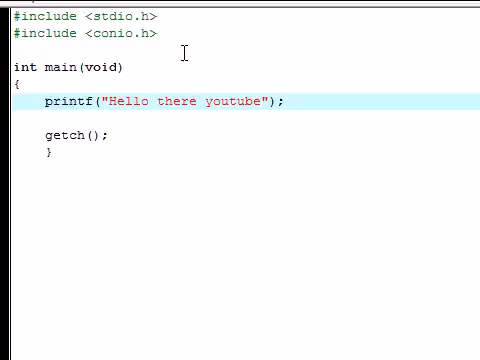
Insert \t and \n escape sequences so printf outputs "Hello\nthere\nyoutube" on separate lines
key("Backspace")
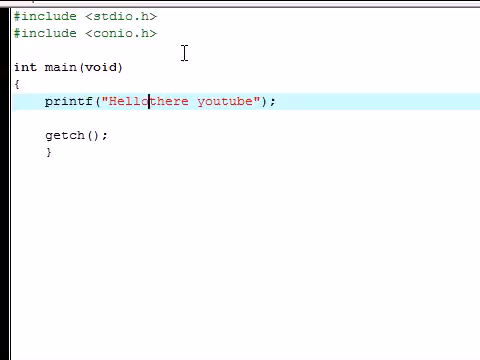
type("\\t")
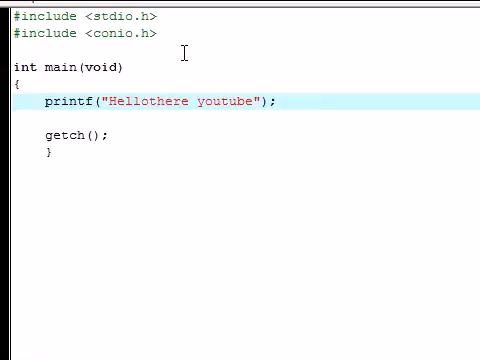
left_click(148, 100)
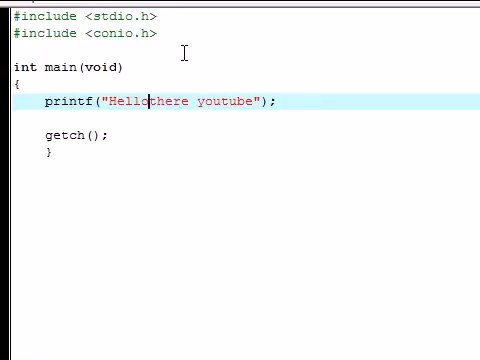
type("\\n")
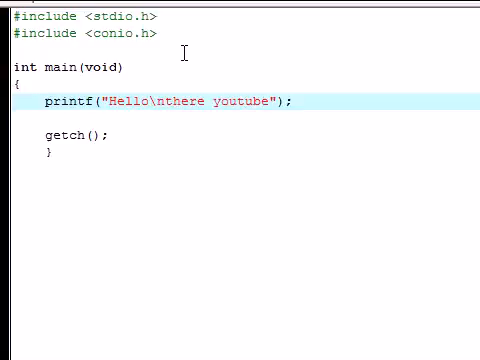
type("\\n")
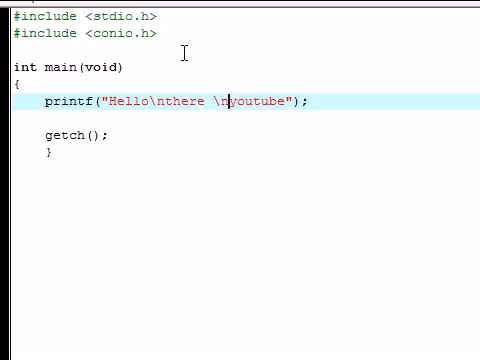
key("Backspace")
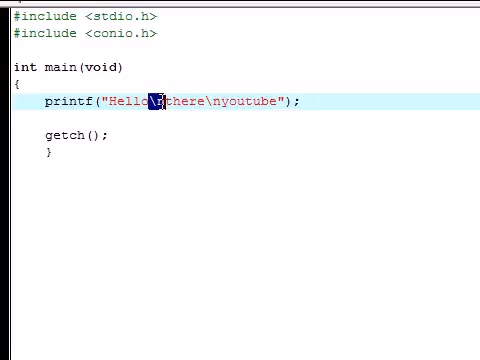
mouse_move(158, 112)
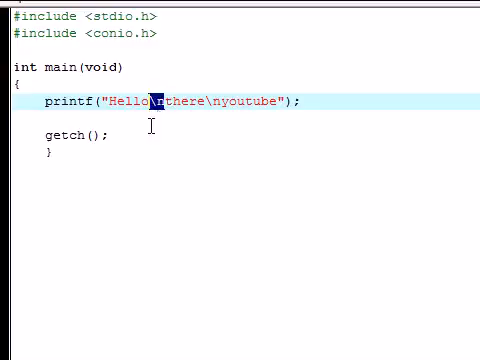
mouse_move(160, 104)
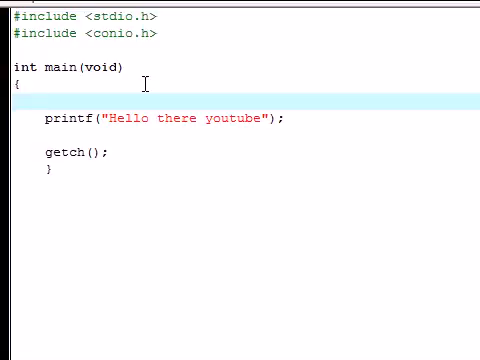
Start an int declaration on the empty line in main, discarding stray digits 30 and 5634
left_click(40, 100)
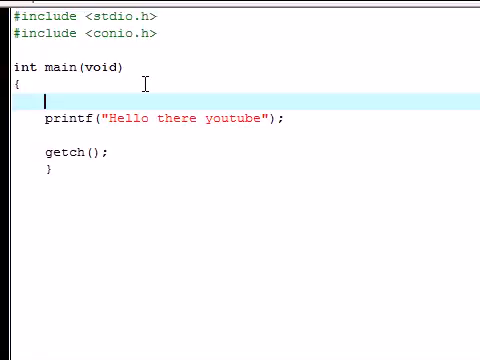
type("int")
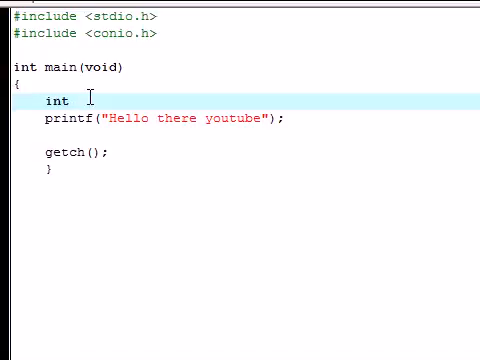
type("30")
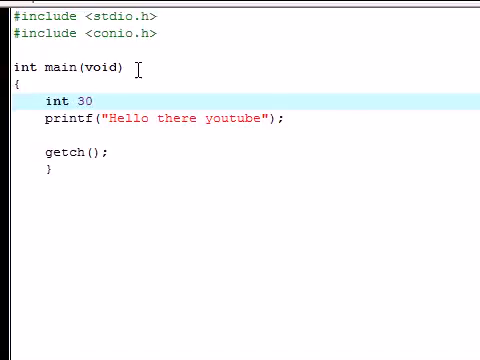
type("5634")
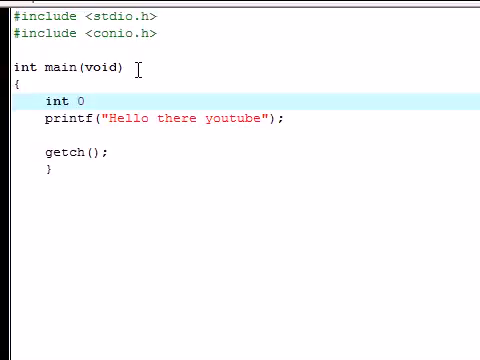
key("BackSpace")
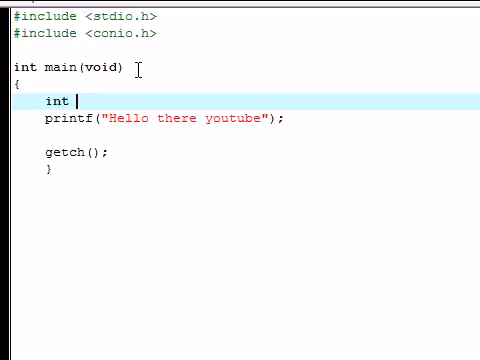
Complete the declaration as "int num1;", removing a stray ampersand
type("num")
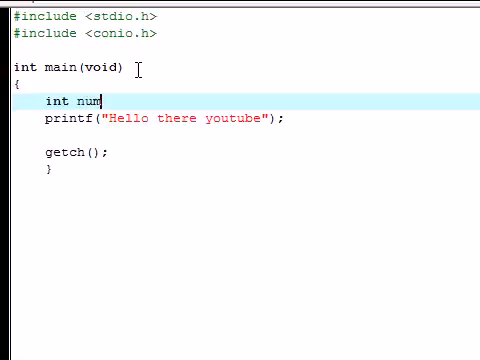
type("1;")
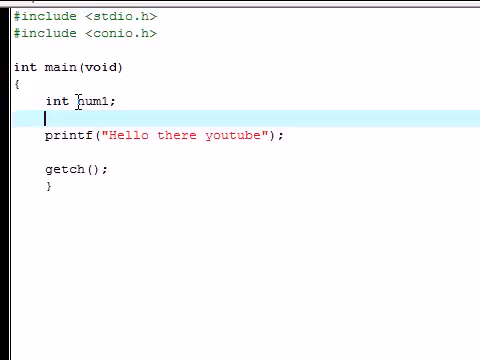
type("&^")
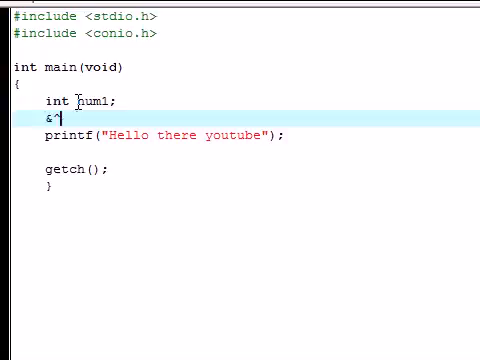
key("Backspace")
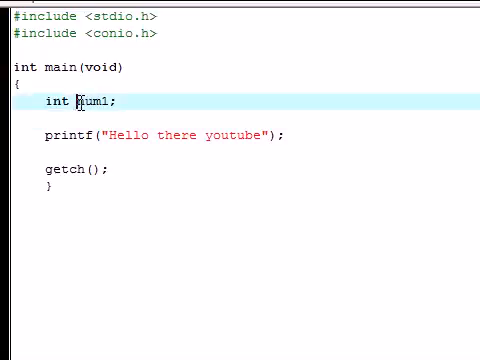
Declare "int num2;" and "int sum;" on new lines beneath int num1
double_click(82, 100)
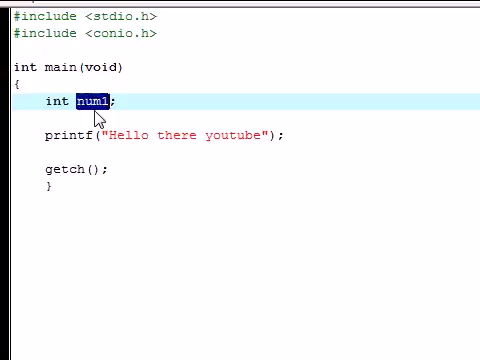
triple_click(80, 100)
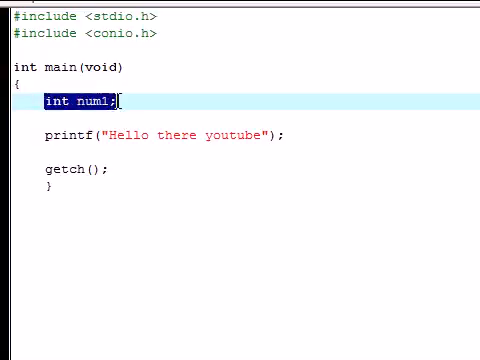
type("int n")
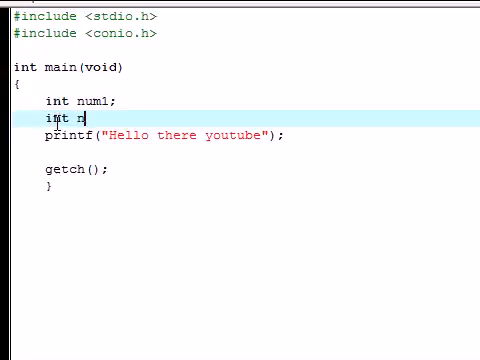
type("um2;")
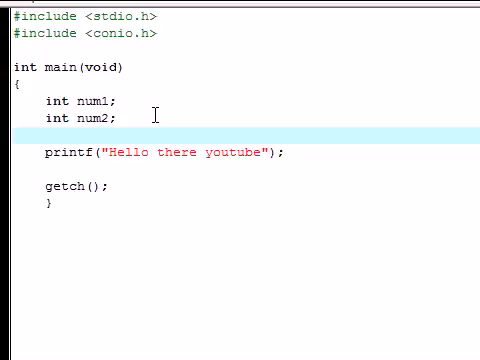
type("int sum")
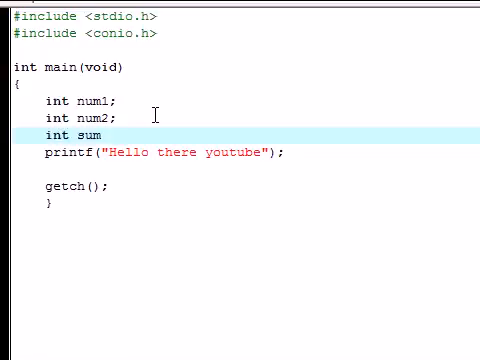
type(";")
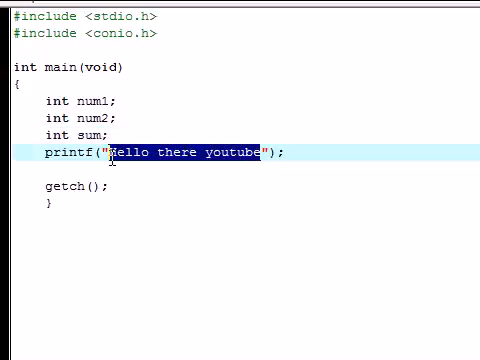
Replace the printf message with the prompt "Enter your number:"
type("Enter you")
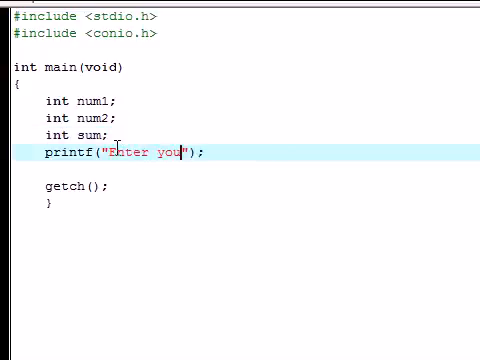
type("r number;")
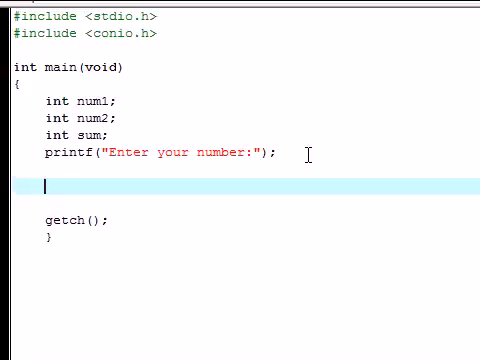
Write scanf("%d", &num1); on the blank line after the prompt
type("scan")
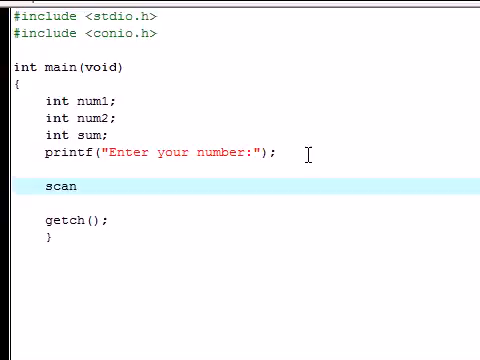
type("f();")
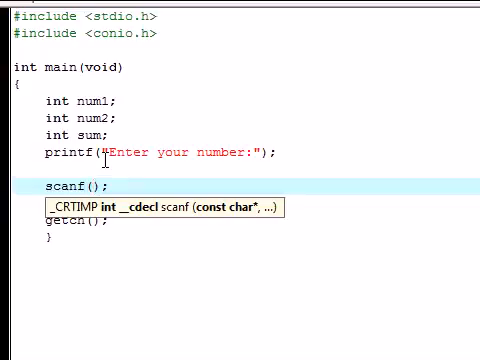
type("\"\"")
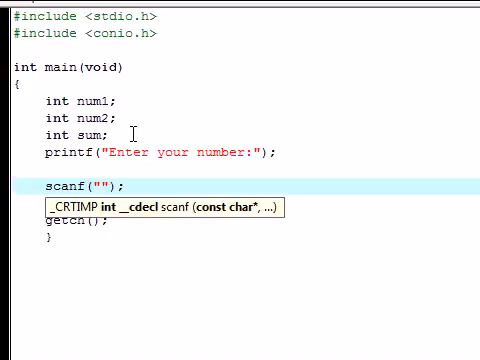
type("%")
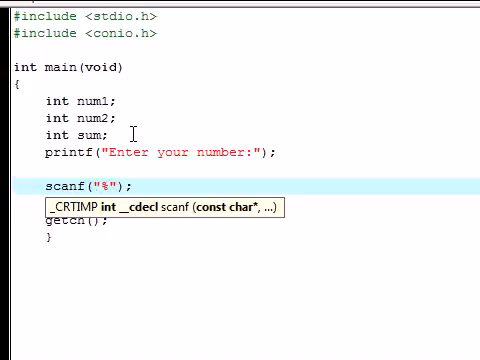
type("d")
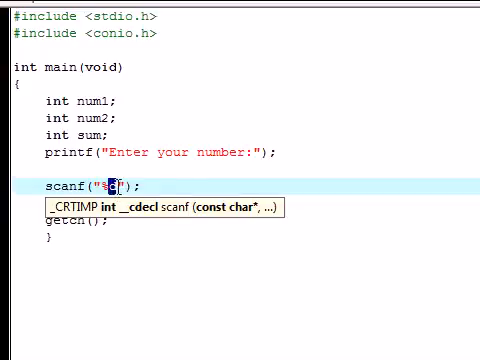
type("d")
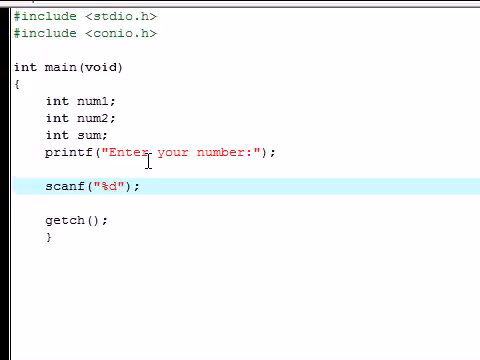
type(",")
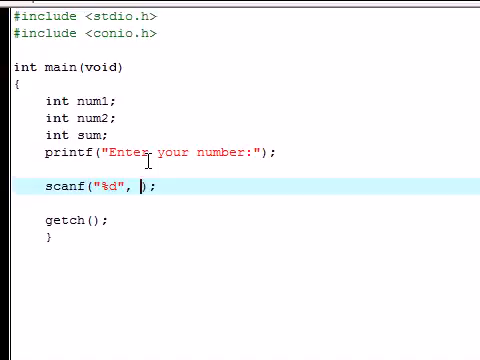
type("&")
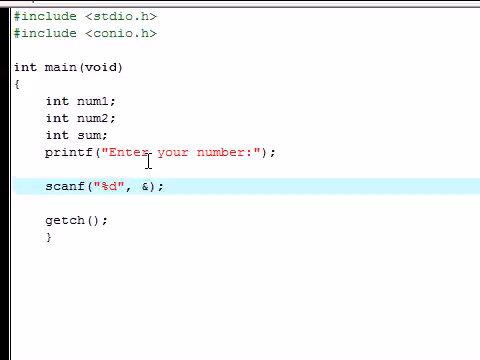
type("num1")
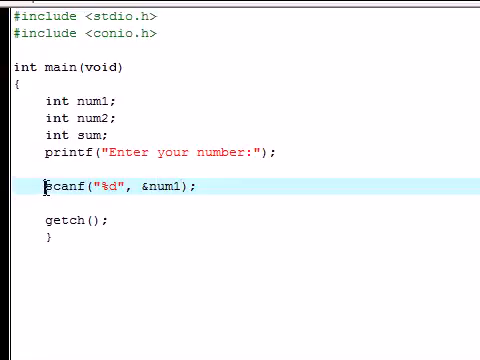
Highlight the %d format specifier and the num1 argument to point them out
double_click(62, 188)
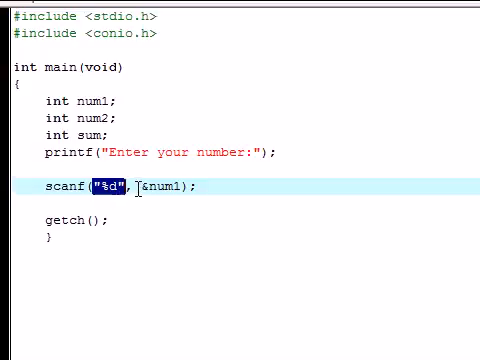
double_click(166, 188)
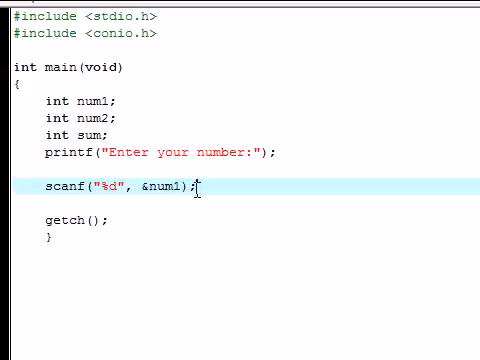
double_click(164, 188)
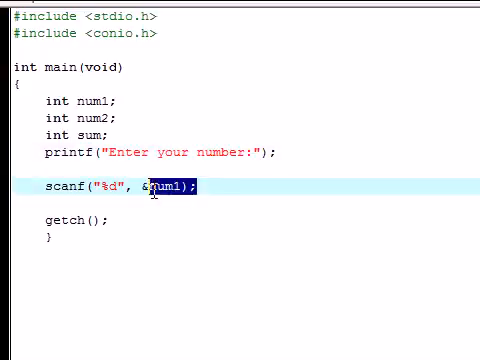
Duplicate the scanf line below and change its target to &num2
right_click(150, 188)
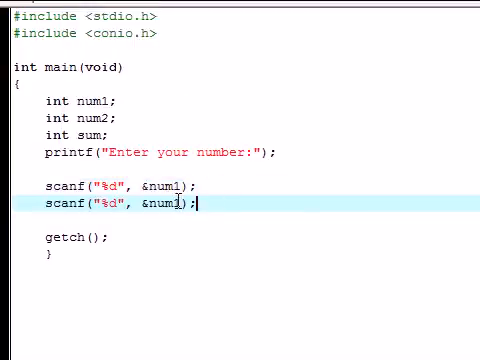
type("2")
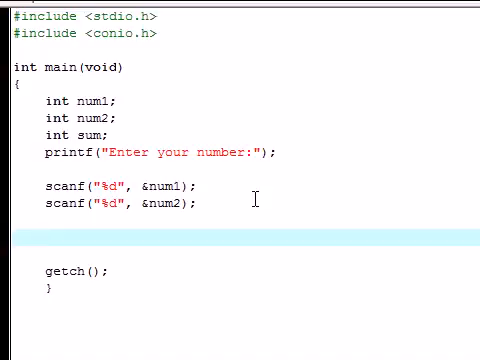
Write sum = num1 + num2; below the two scanf calls
double_click(160, 188)
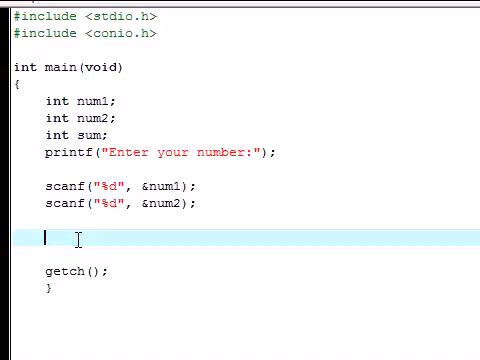
type("sum")
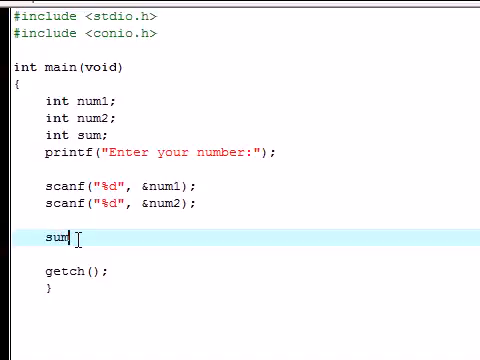
type("= num1 + num")
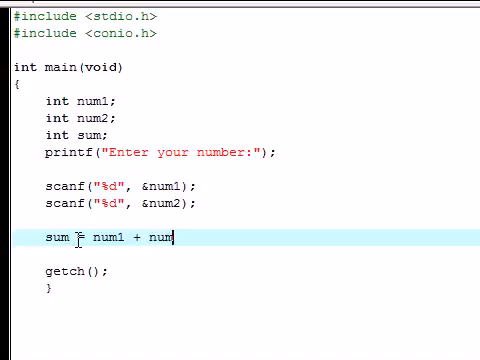
type("2;")
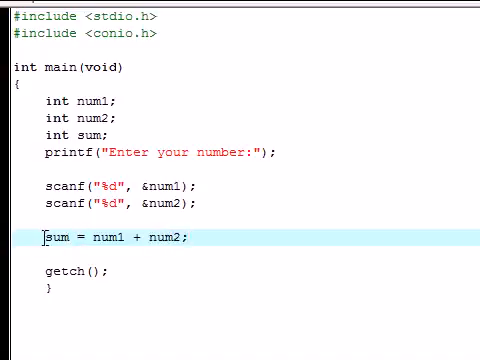
double_click(52, 238)
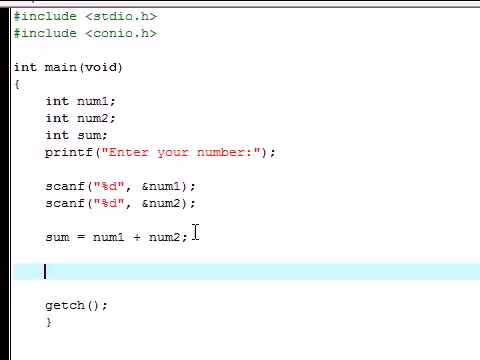
Write printf("The sum is %d", sum); after the addition line
type("print")
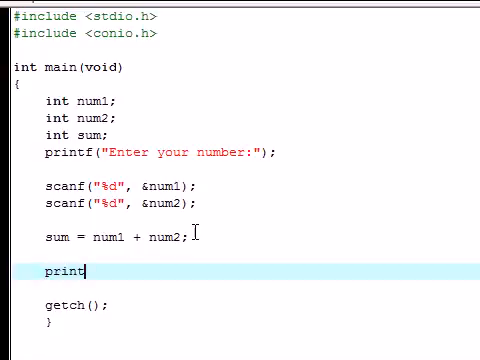
type("f();")
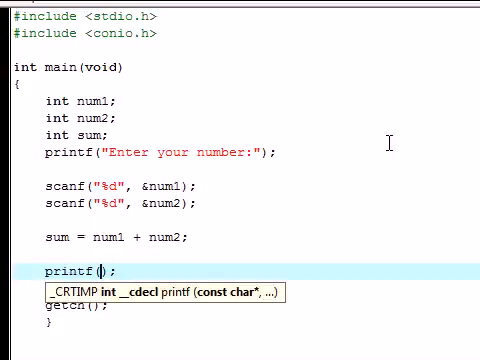
type("\"\"")
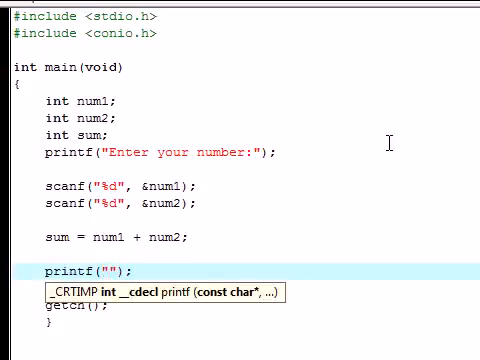
type("your")
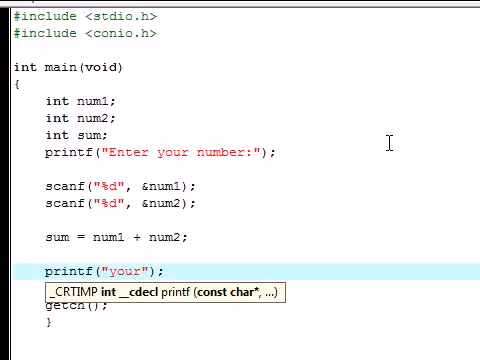
type("The su")
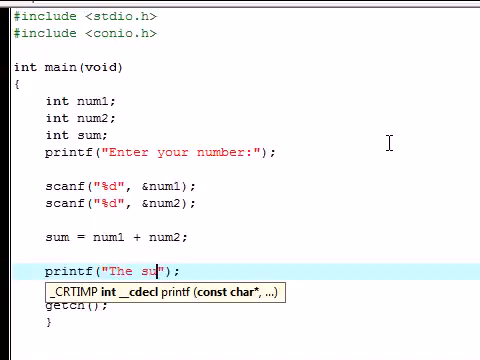
type("m is")
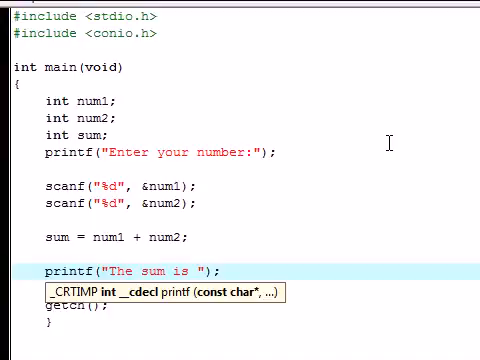
type("%d")
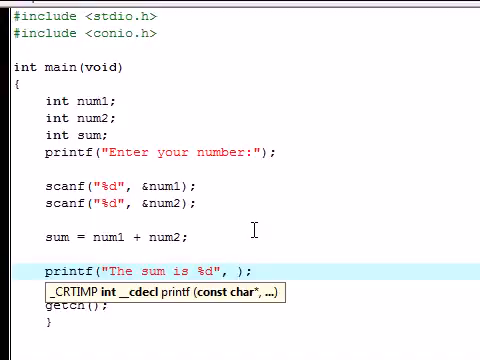
type("sum")
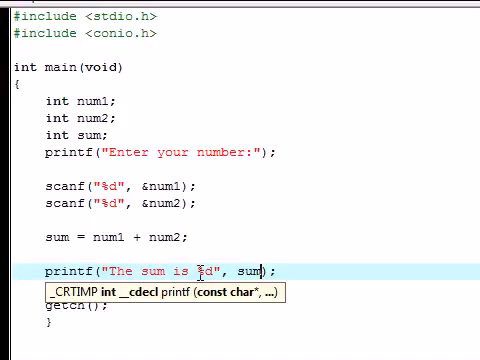
double_click(208, 272)
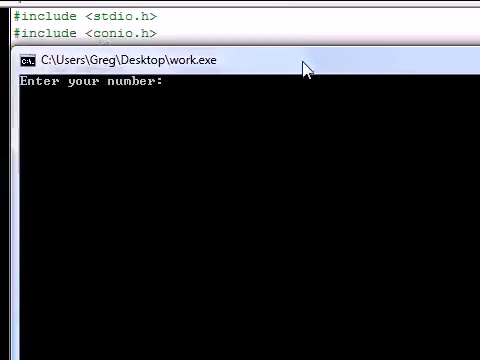
Enter 4 and then 6 in the running console to test the calculator
type("4")
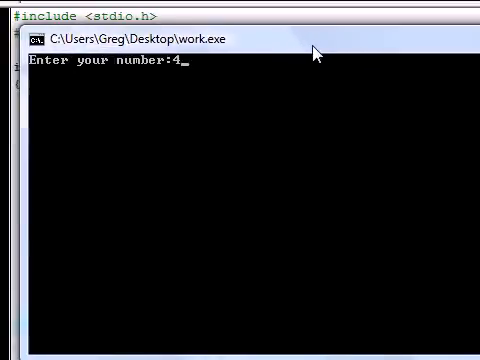
key("Return")
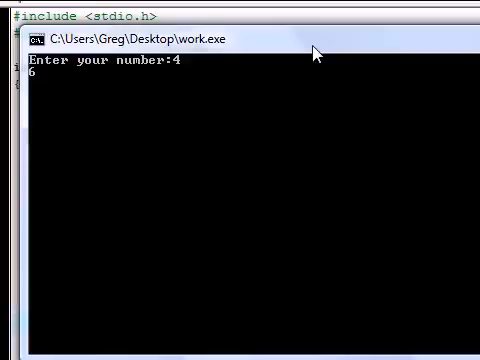
key("Return")
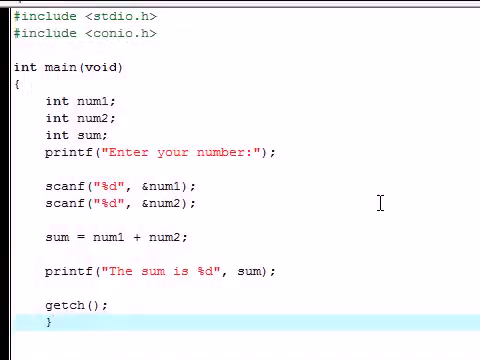
mouse_move(340, 182)
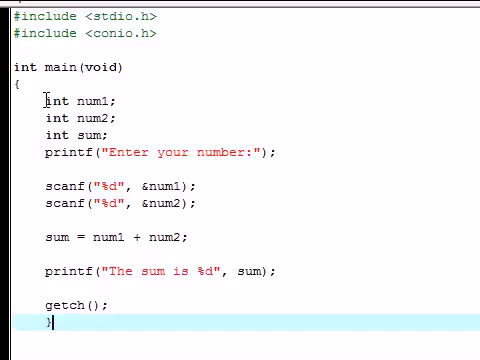
left_click_drag(44, 100, 118, 120)
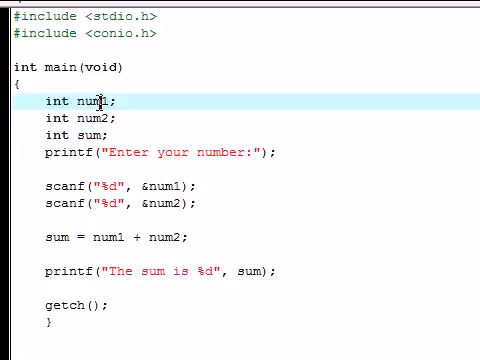
left_click(80, 134)
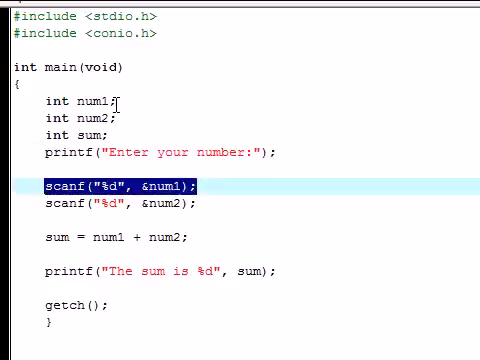
left_click(130, 204)
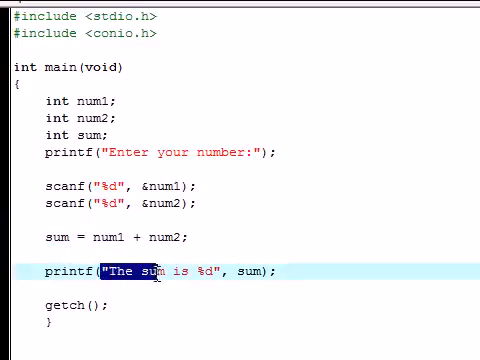
left_click(200, 272)
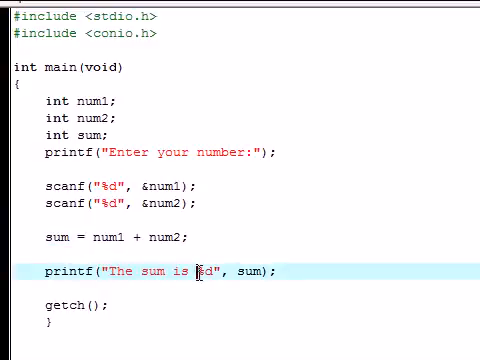
double_click(202, 272)
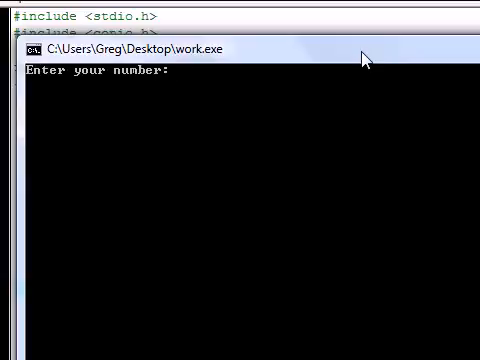
Enter 8 and 435 in the console so the program prints The sum is 443
type("8")
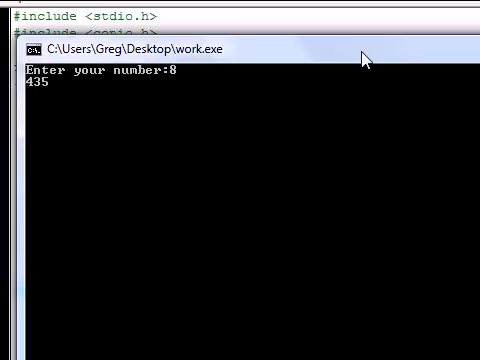
key("Return")
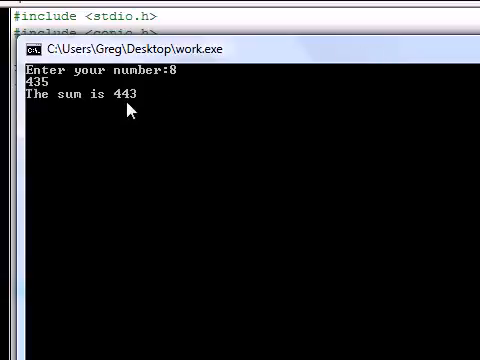
mouse_move(122, 62)
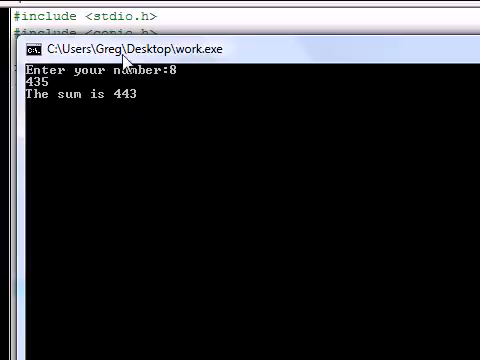